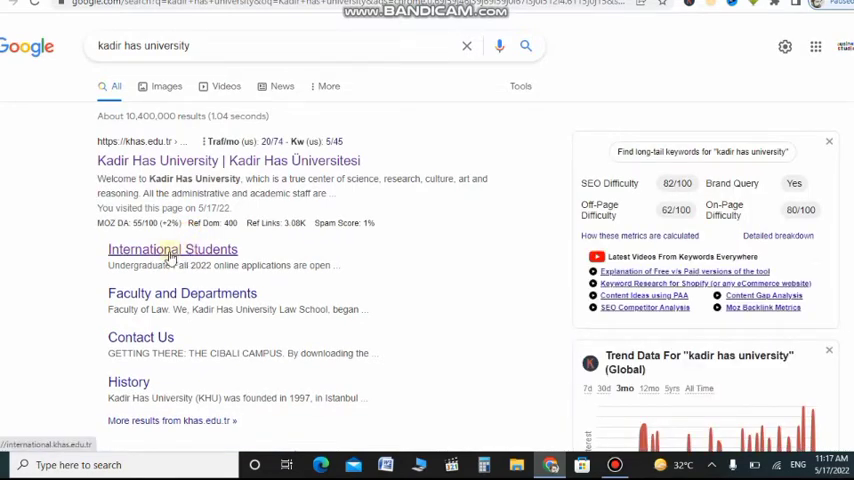
Follow the International Students search result, then APPLY NOW, to reach the term selection form.
left_click(172, 249)
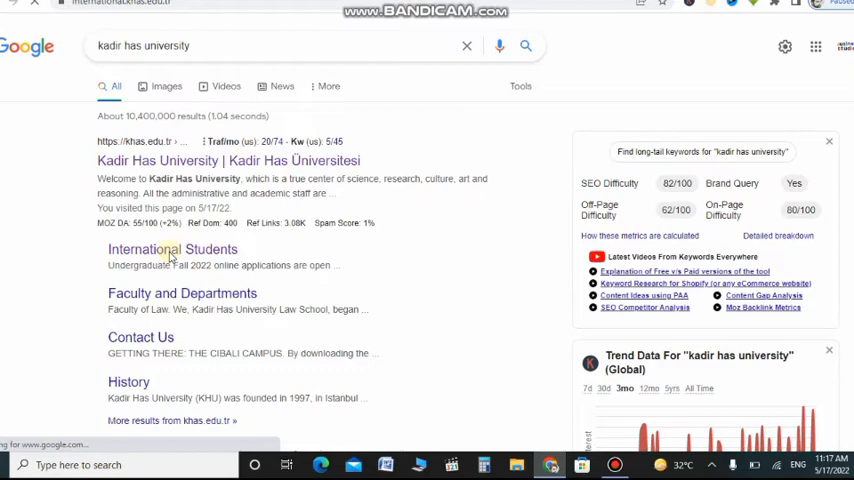
left_click(172, 249)
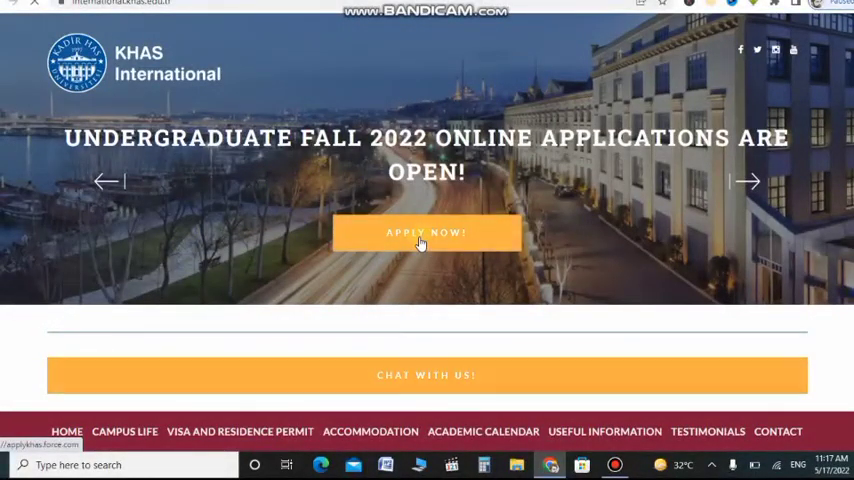
left_click(427, 232)
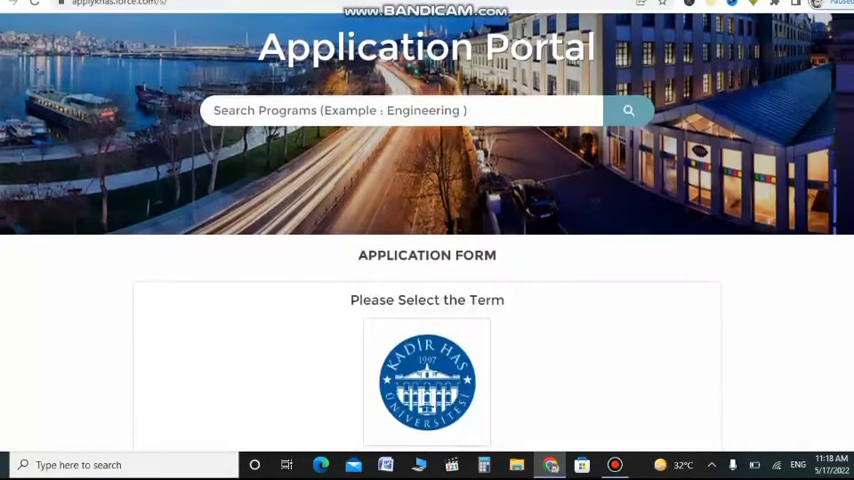
Choose the Fall 2022 term and the Master degree to reach the email step.
scroll("down", 3)
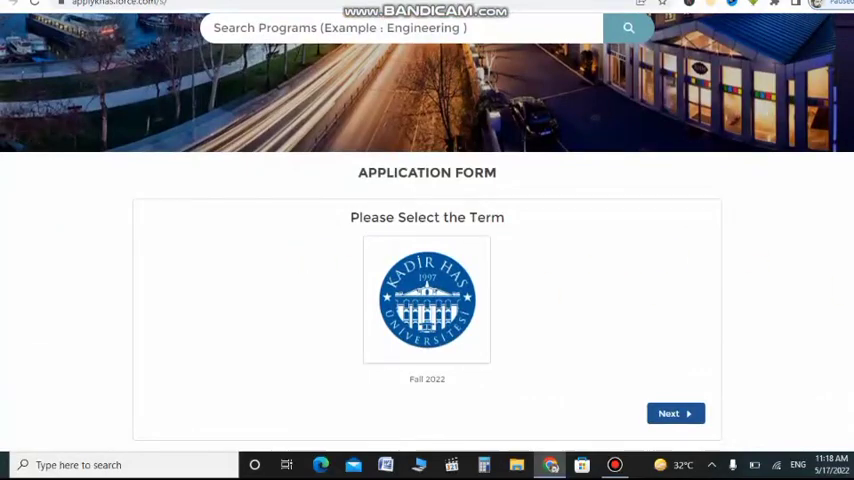
left_click(427, 299)
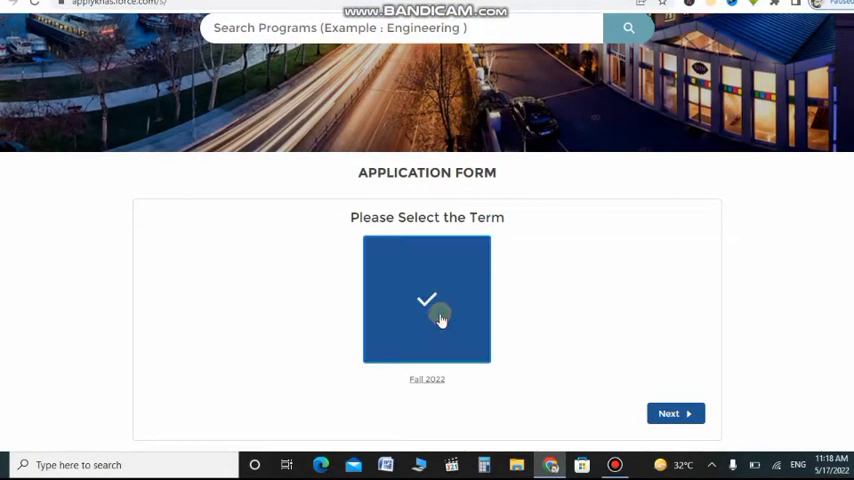
left_click(675, 413)
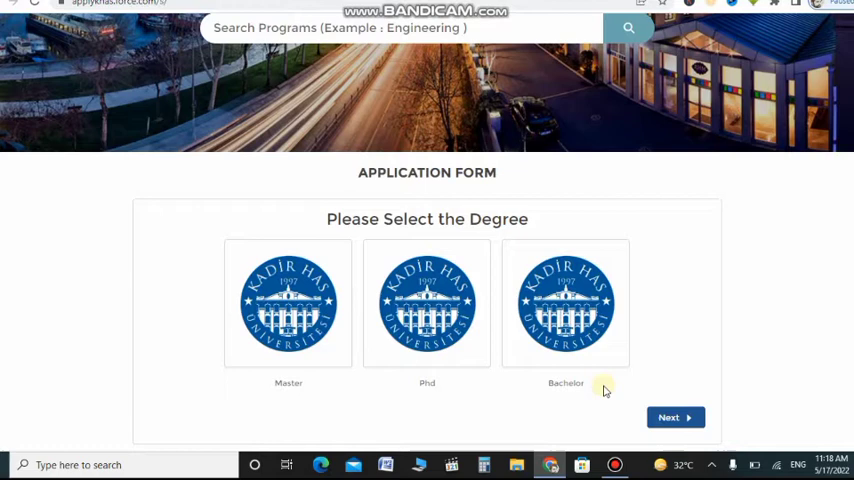
mouse_move(508, 336)
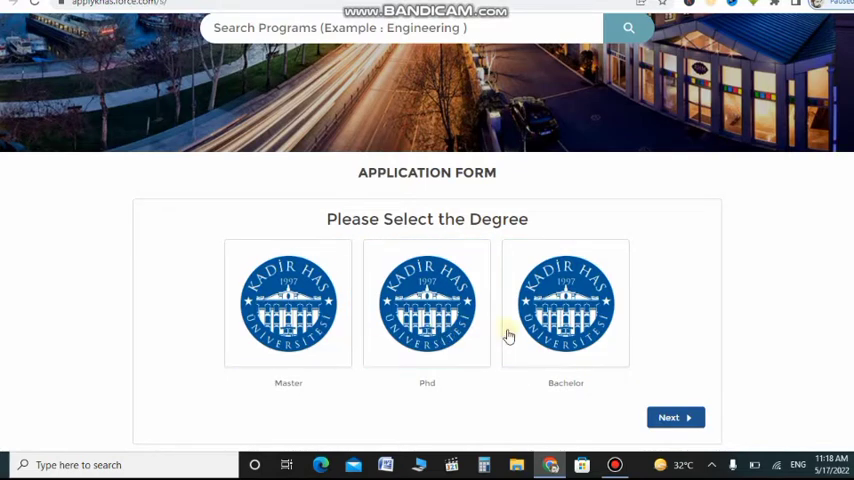
left_click(288, 303)
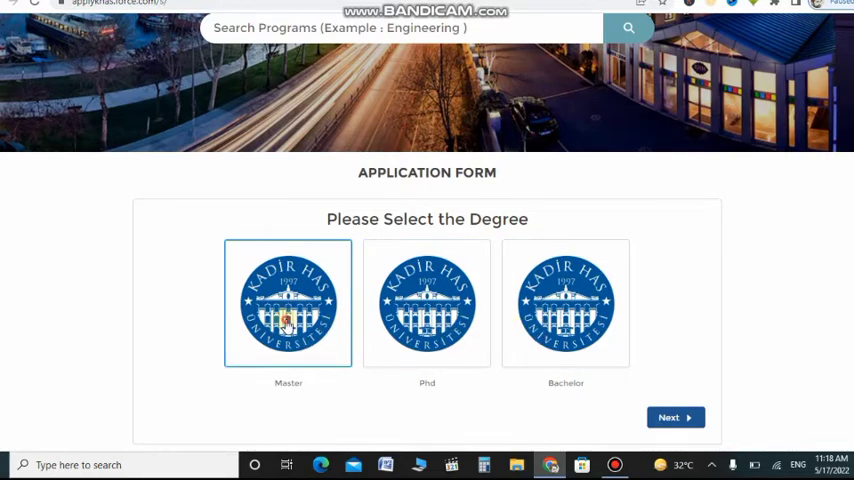
left_click(675, 417)
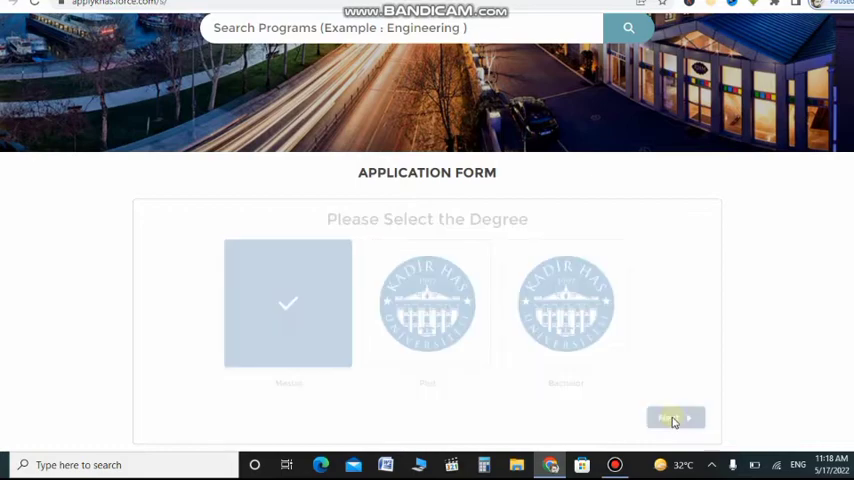
left_click(670, 418)
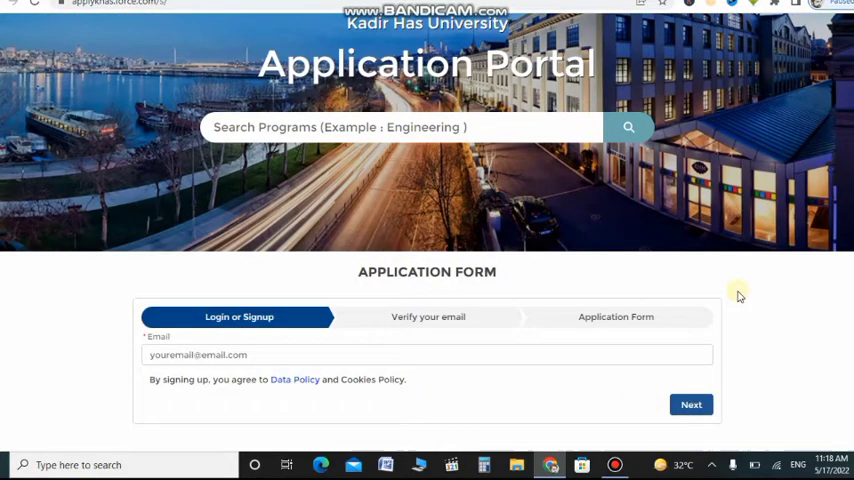
Type the applicant's Gmail address, beginning 'Taj', into the signup Email field.
left_click(427, 354)
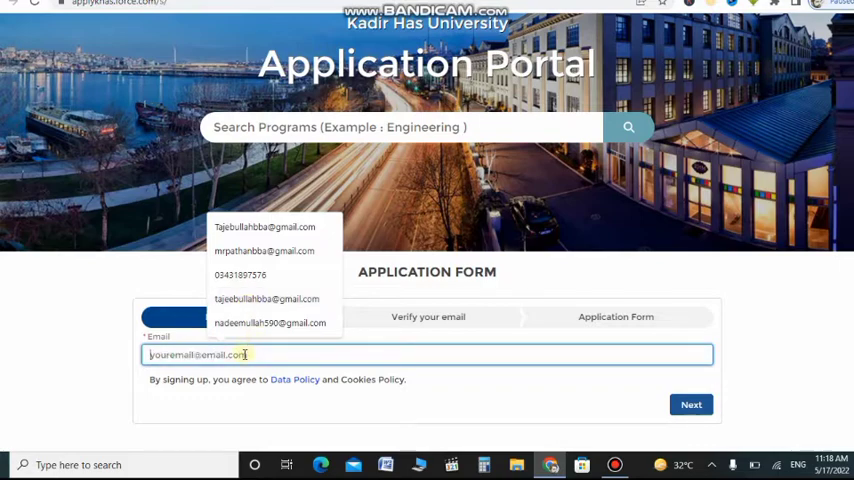
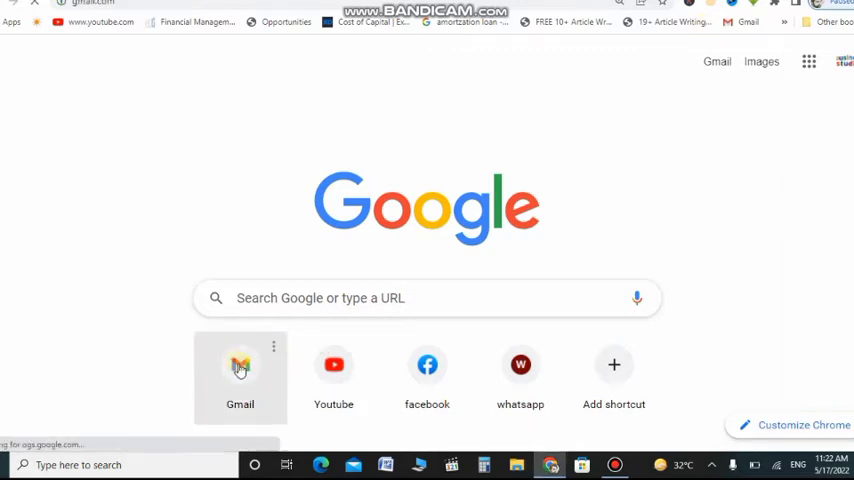
left_click(240, 370)
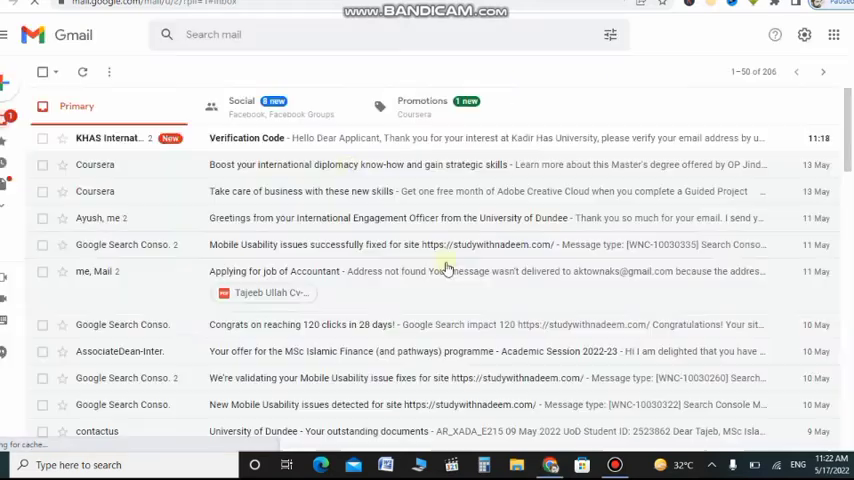
mouse_move(125, 138)
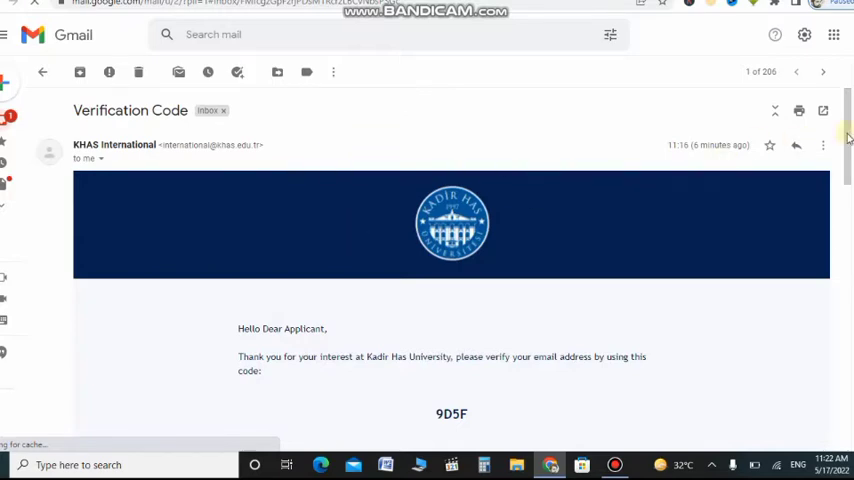
scroll("down", 3)
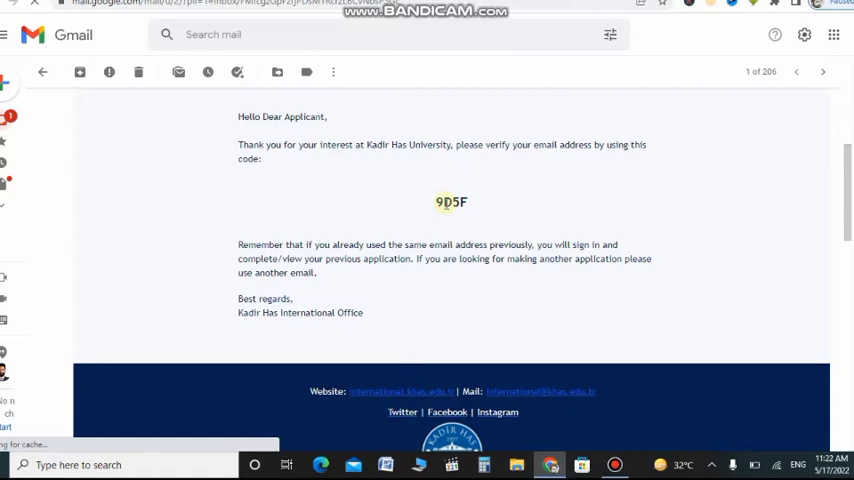
double_click(451, 202)
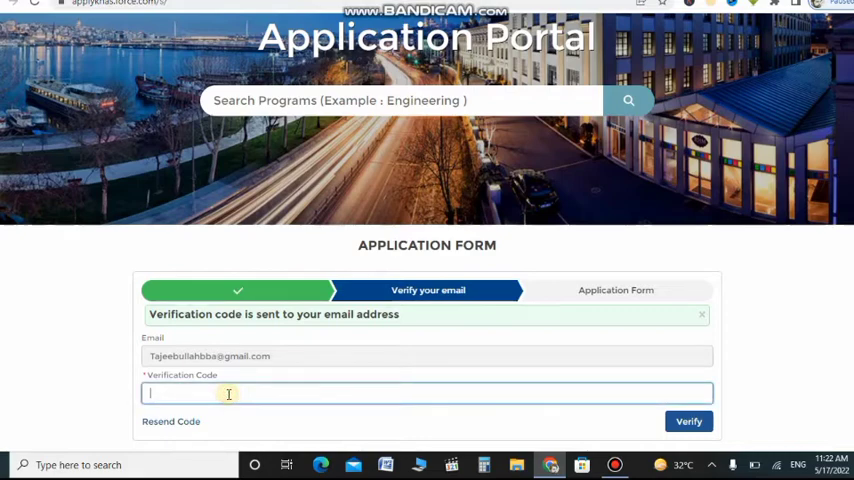
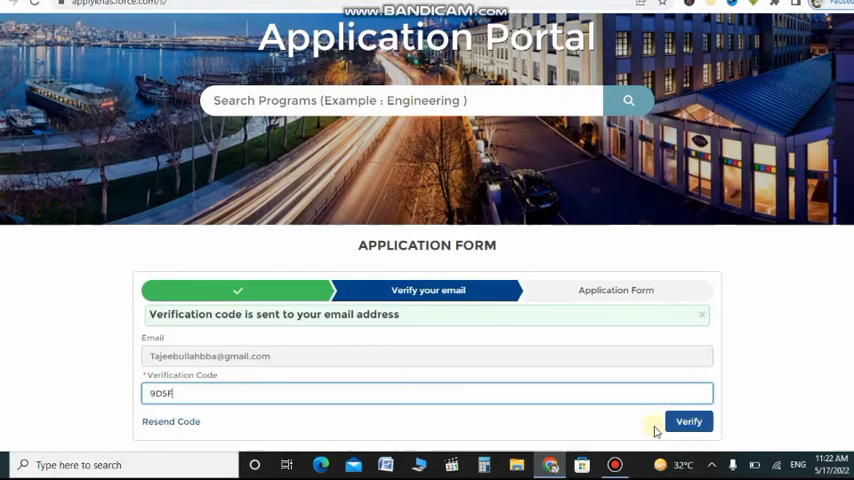
left_click(688, 421)
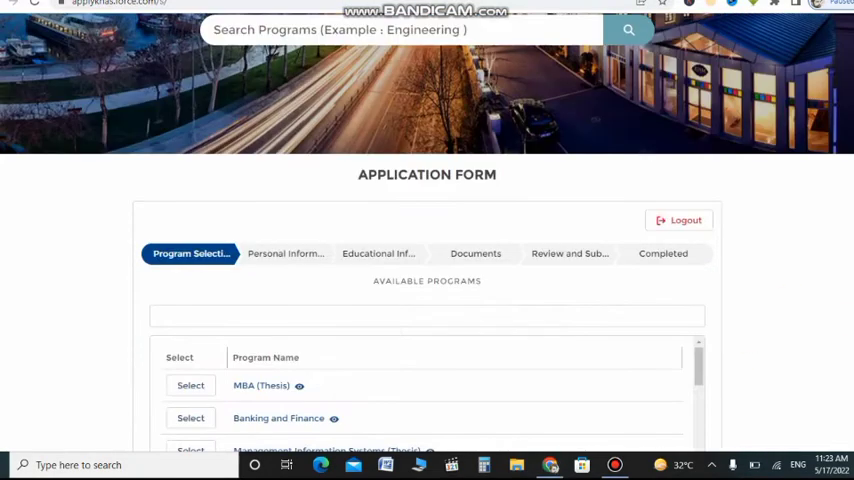
Browse other programs' details, keep Banking and Finance as the only program, and continue.
scroll("down", 3)
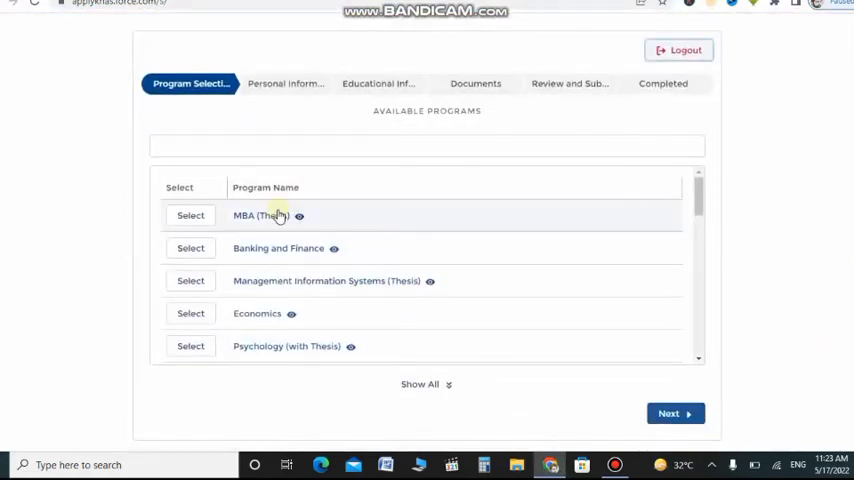
mouse_move(291, 255)
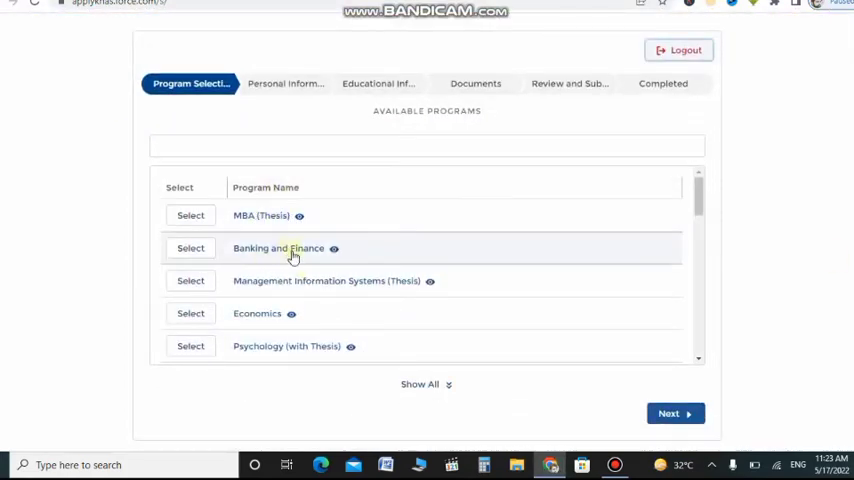
mouse_move(237, 287)
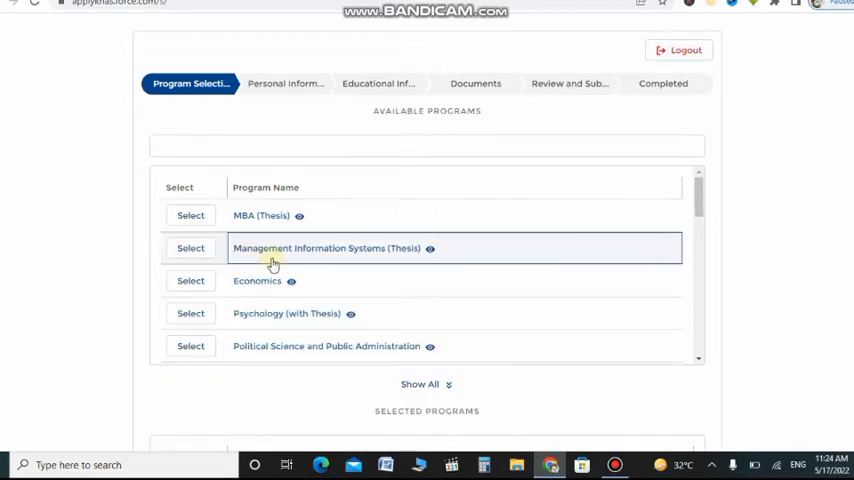
left_click(430, 248)
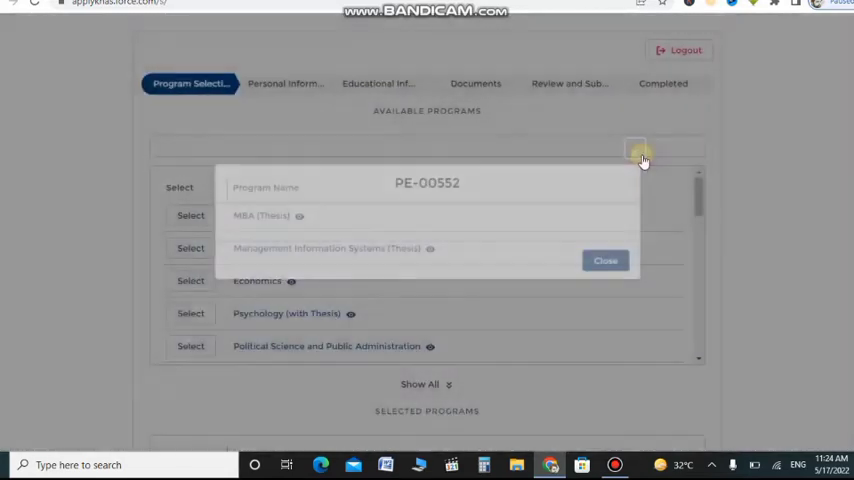
left_click(605, 260)
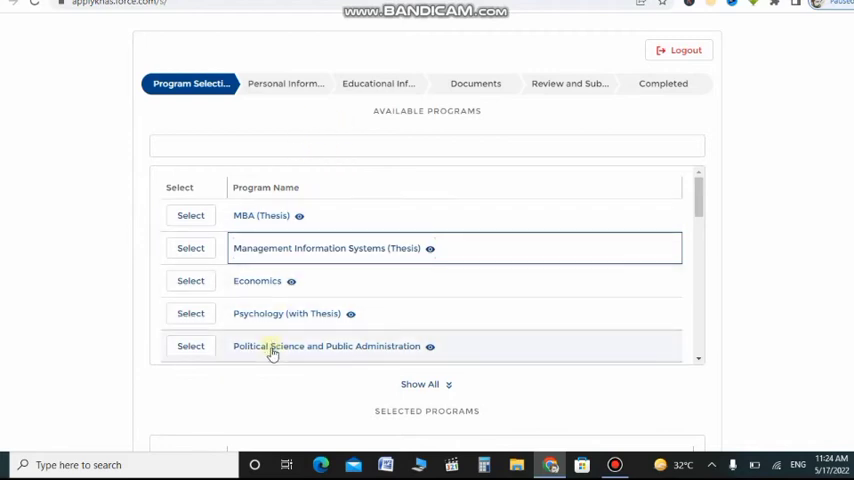
scroll("down", 3)
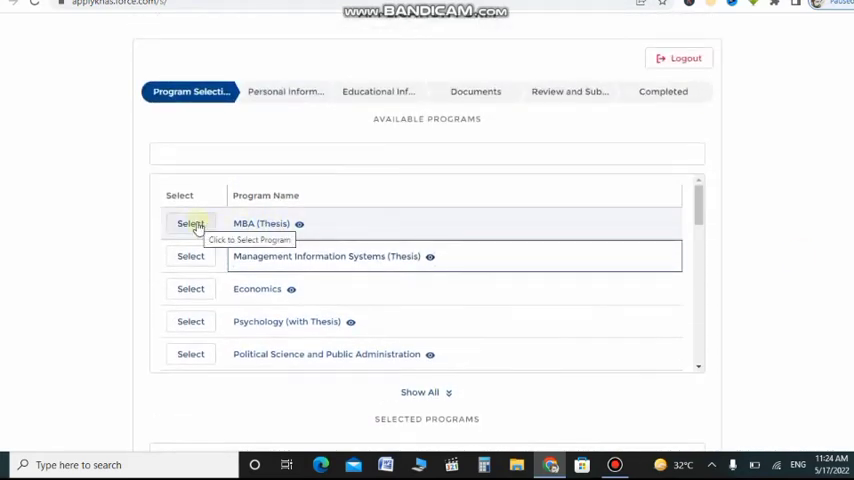
left_click(190, 223)
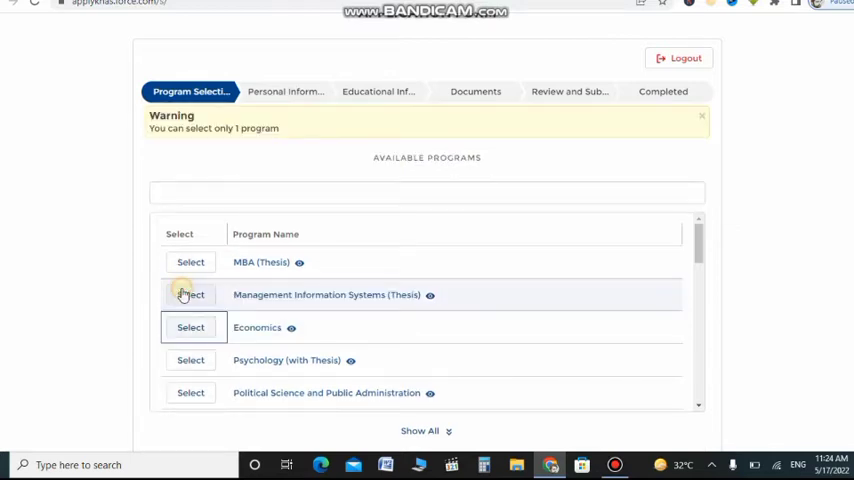
left_click(190, 294)
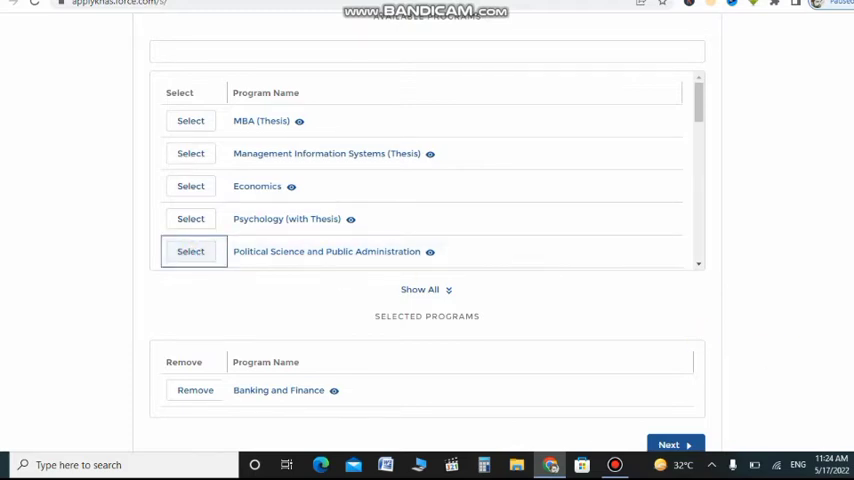
left_click(190, 251)
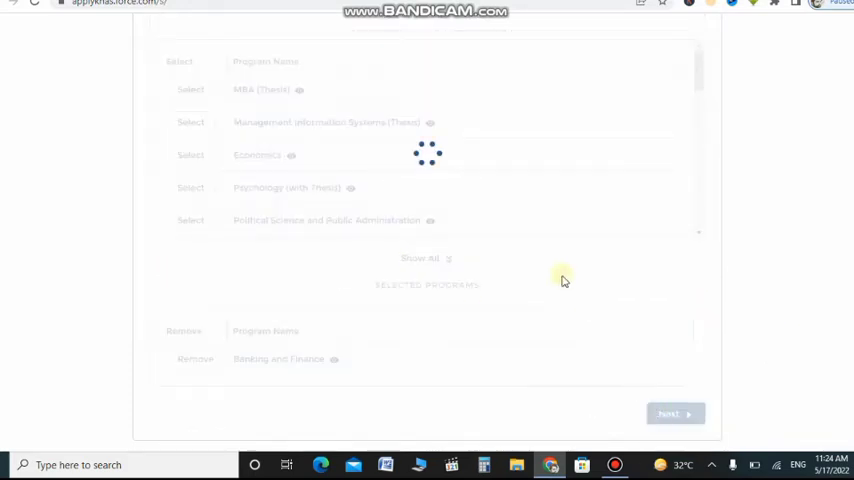
left_click(675, 413)
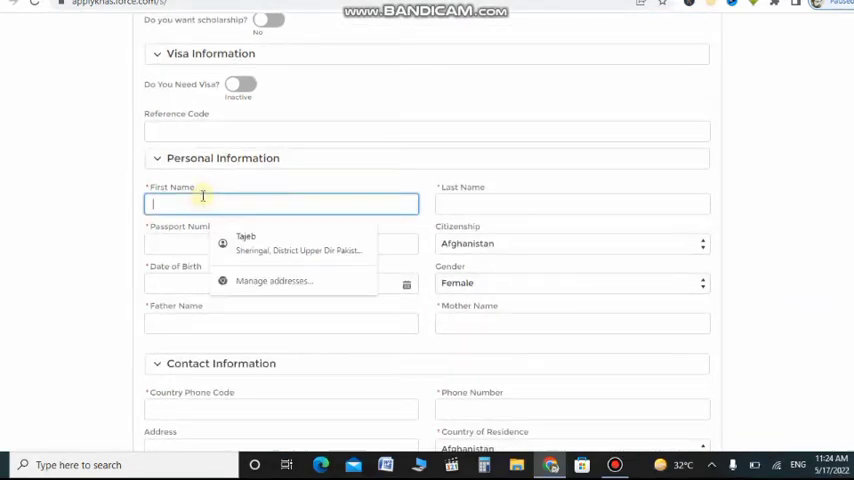
left_click(246, 241)
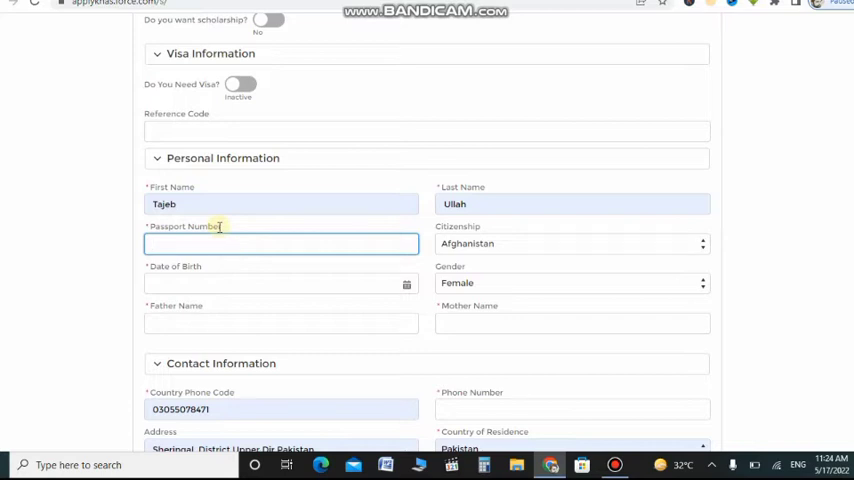
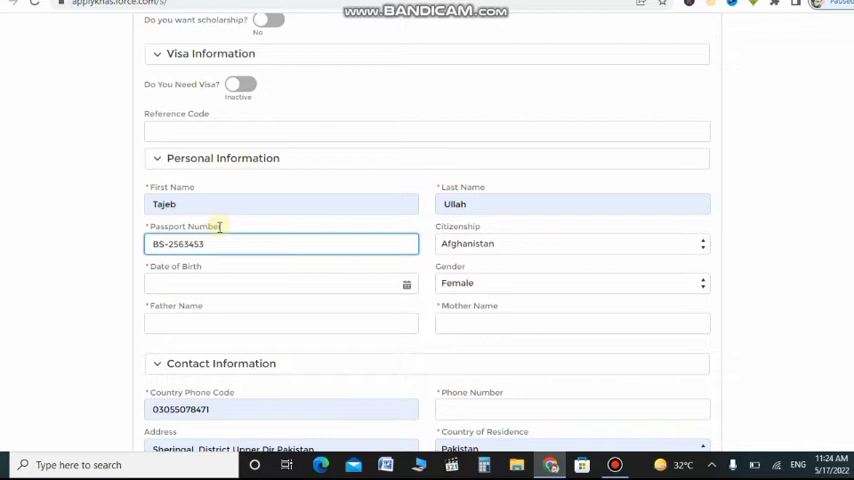
left_click(571, 243)
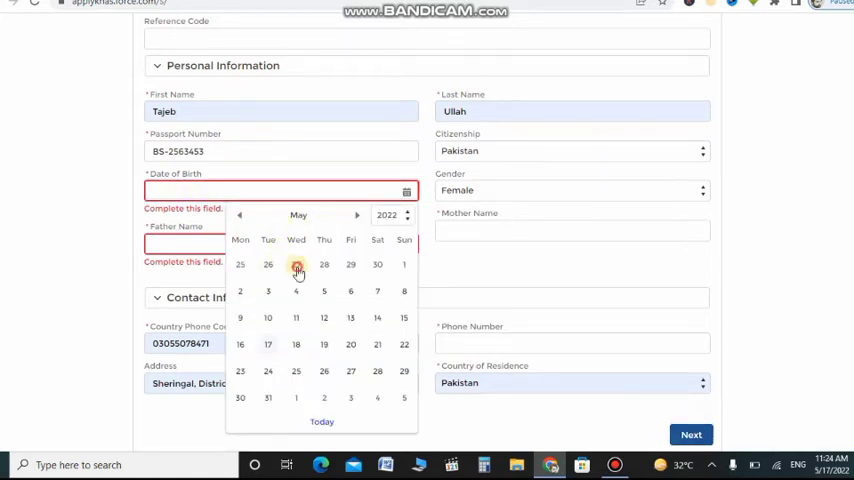
left_click(296, 264)
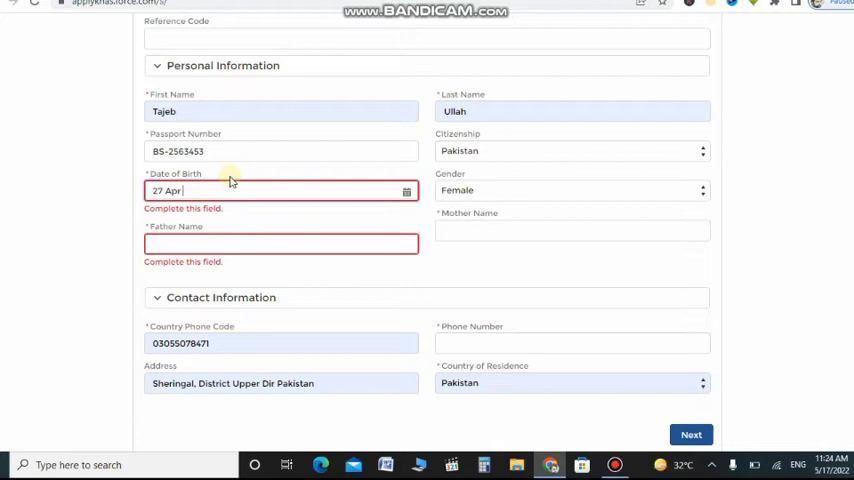
type("1998")
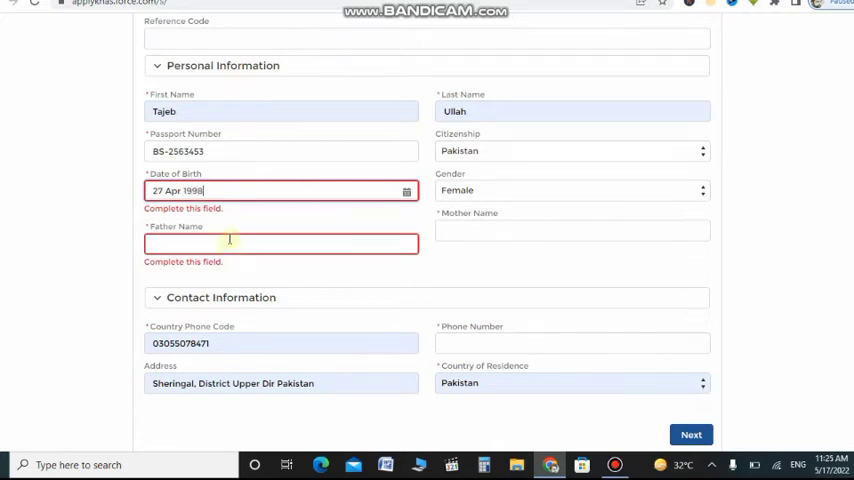
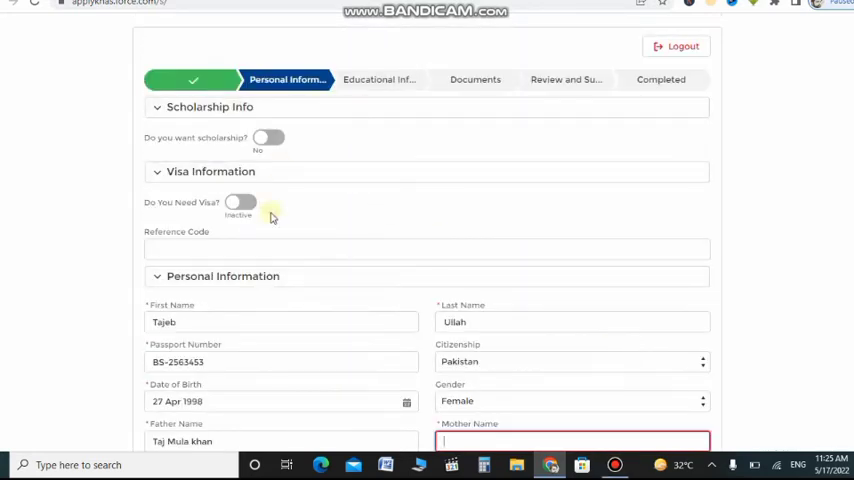
mouse_move(183, 147)
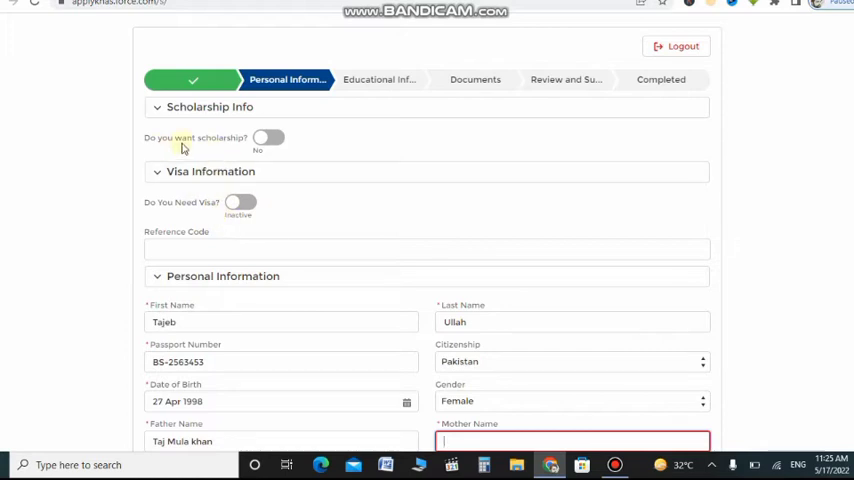
Request a scholarship and a visa, with Pakistan as the visa applying country.
left_click(268, 137)
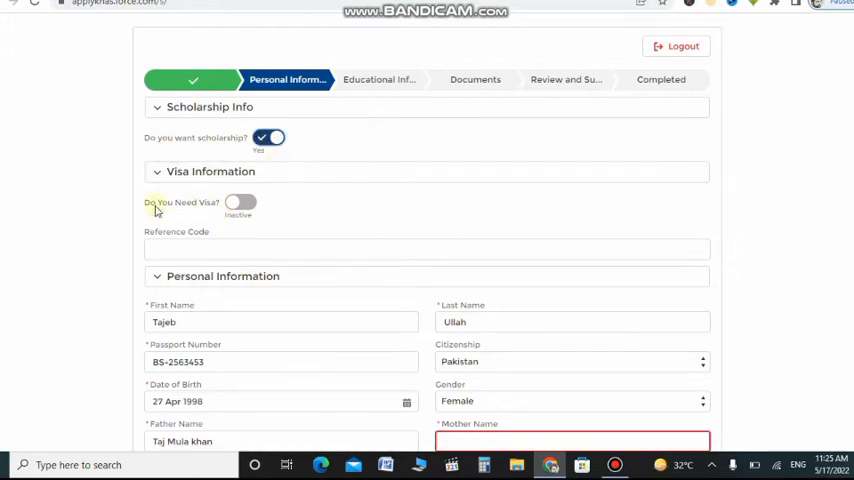
left_click(240, 203)
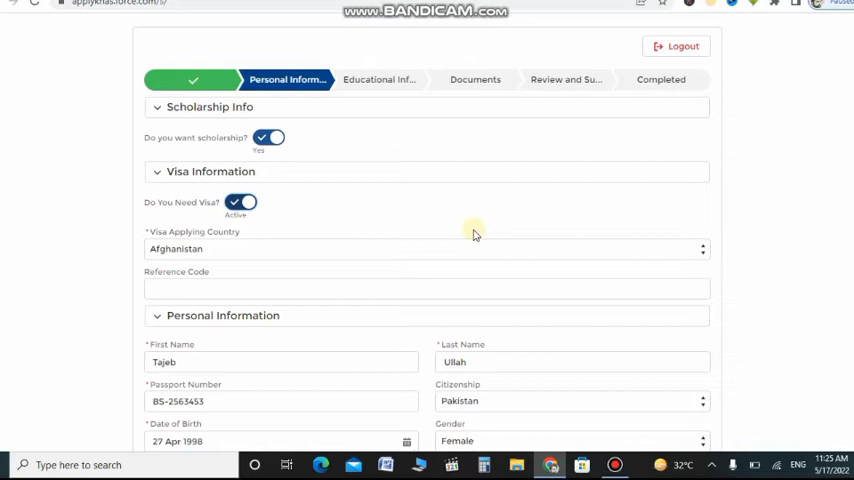
left_click(425, 248)
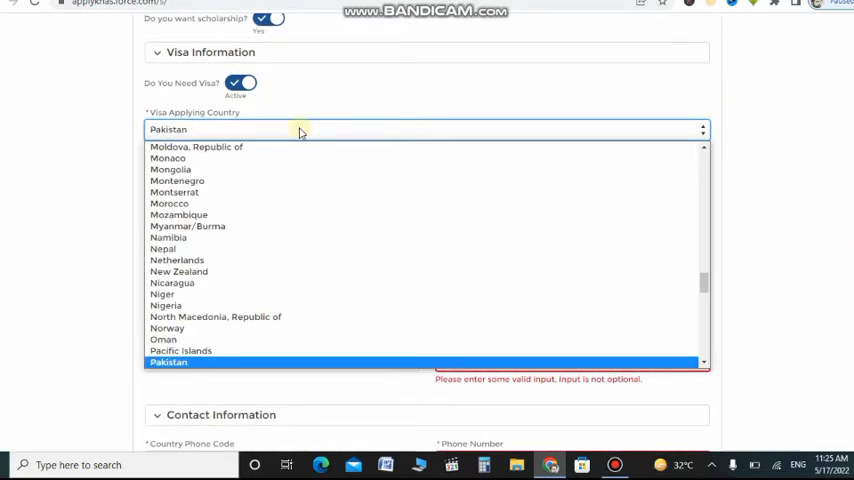
left_click(168, 362)
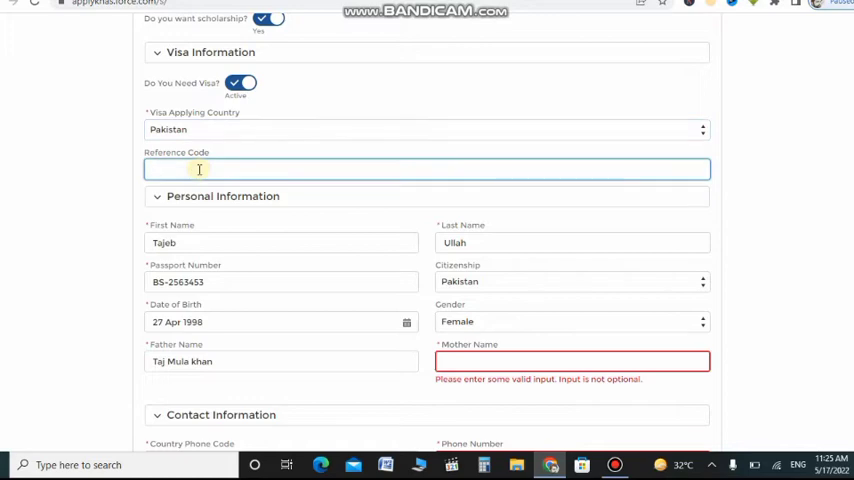
scroll("down", 3)
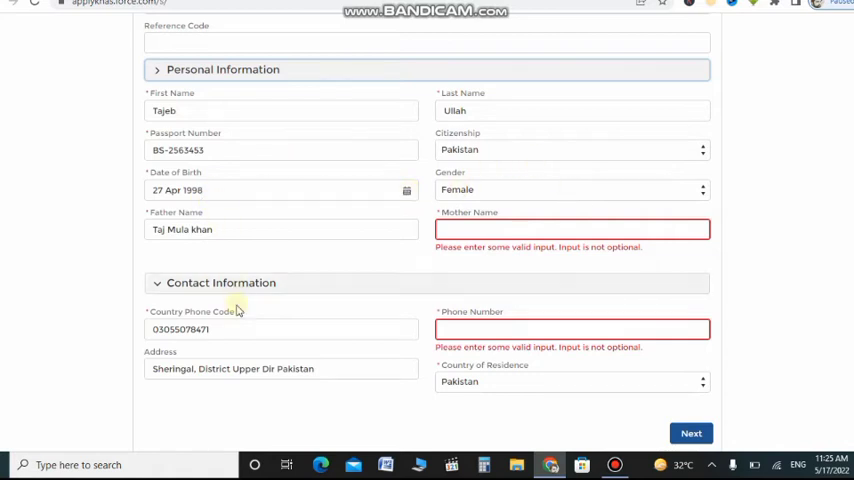
Enter mother's name ABCDED and fill the phone number from saved details.
left_click(573, 229)
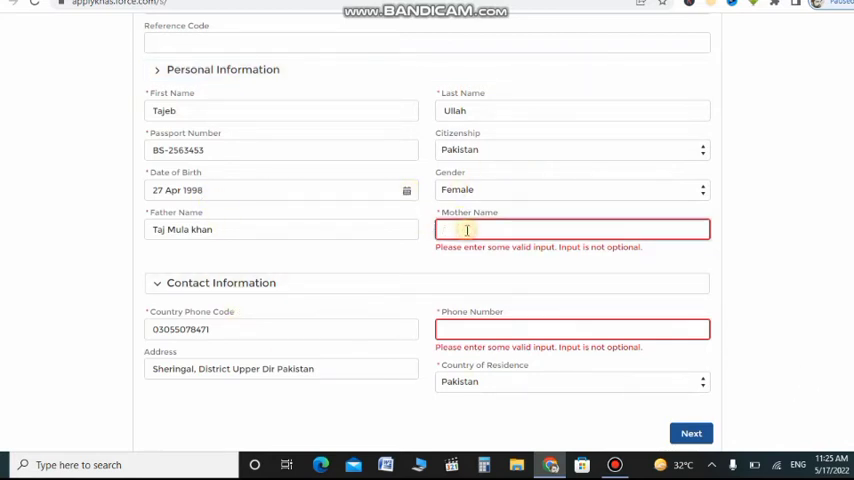
type("AB")
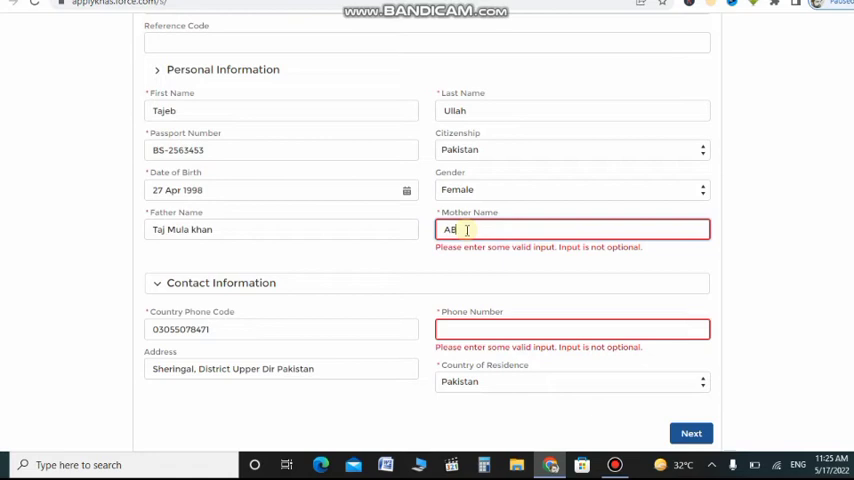
type("CDED")
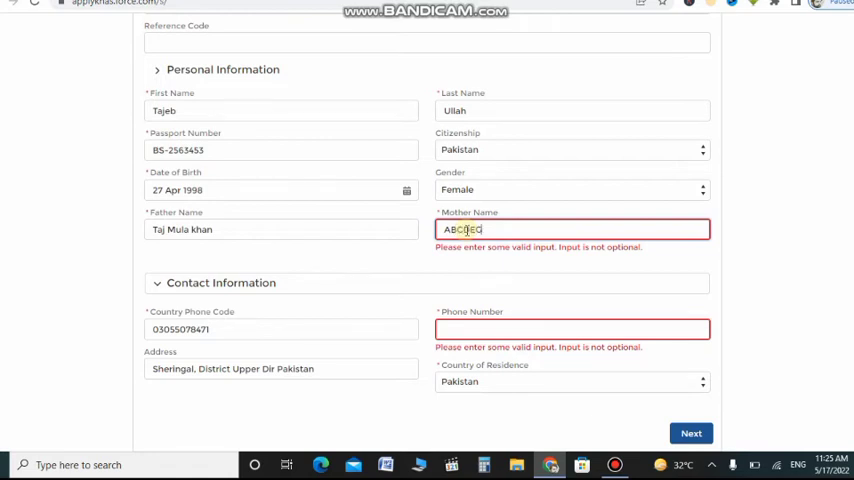
left_click(573, 329)
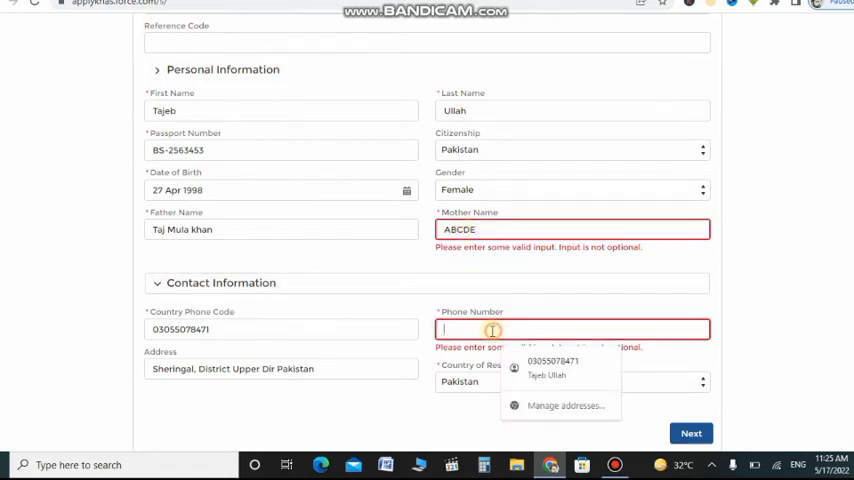
left_click(552, 365)
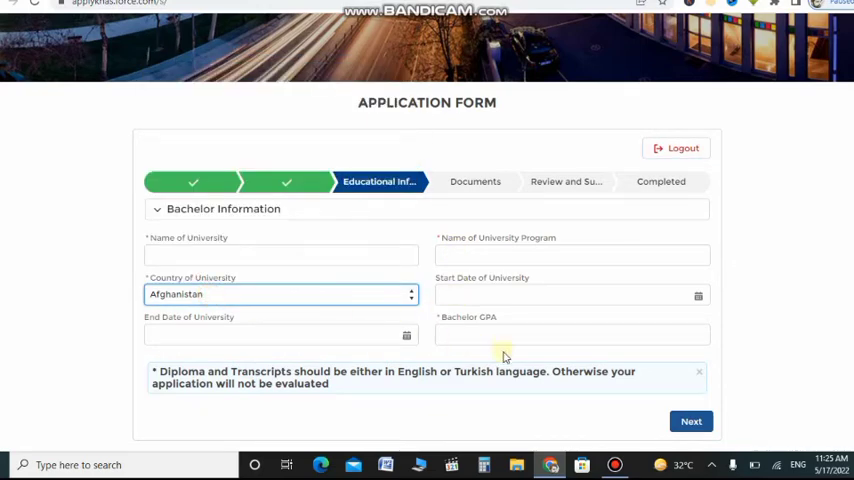
left_click(573, 334)
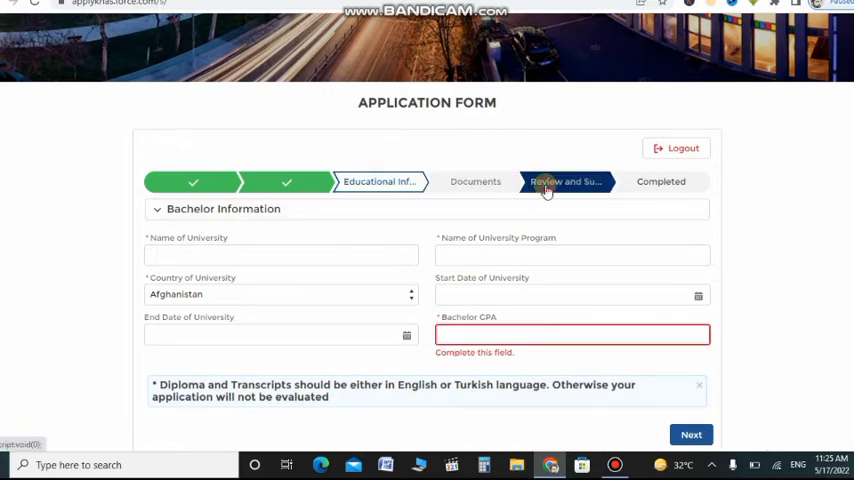
left_click(475, 181)
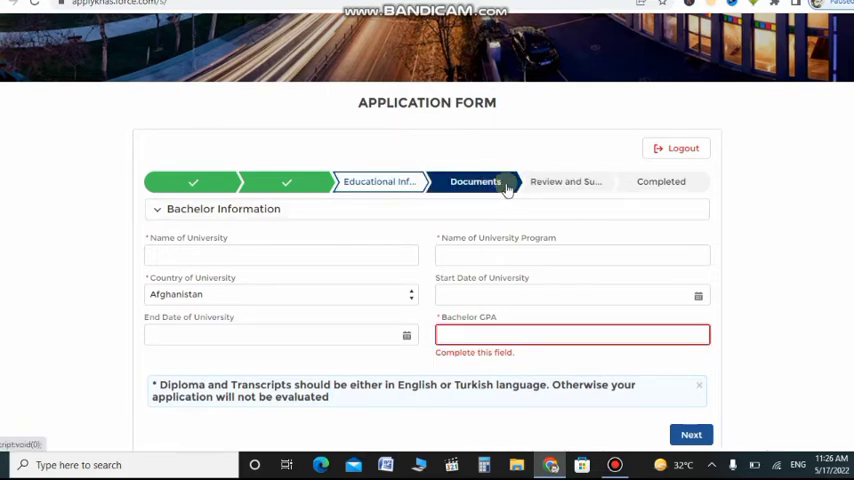
left_click(379, 181)
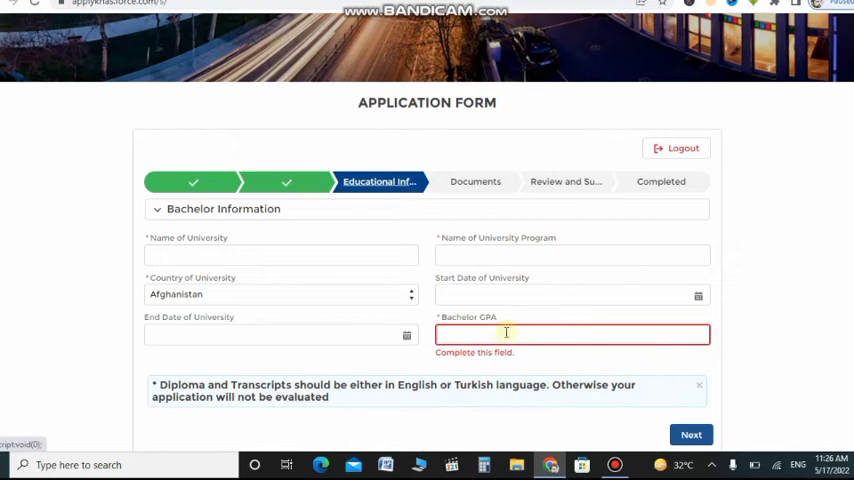
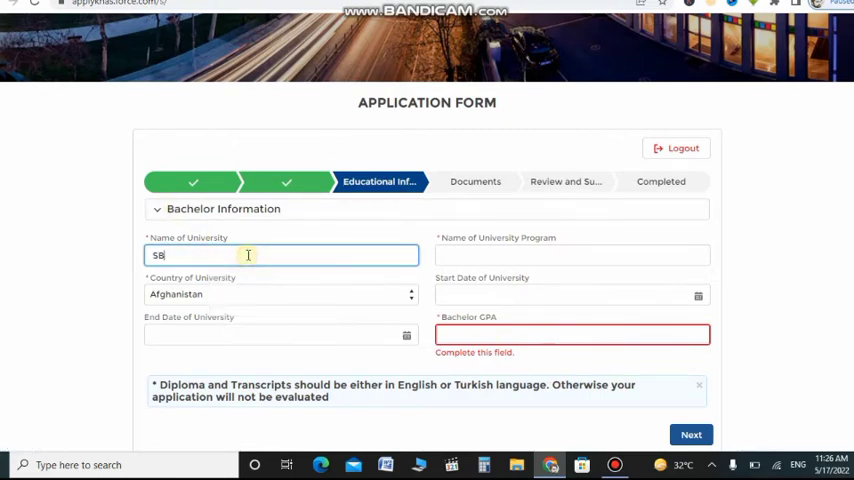
left_click(572, 255)
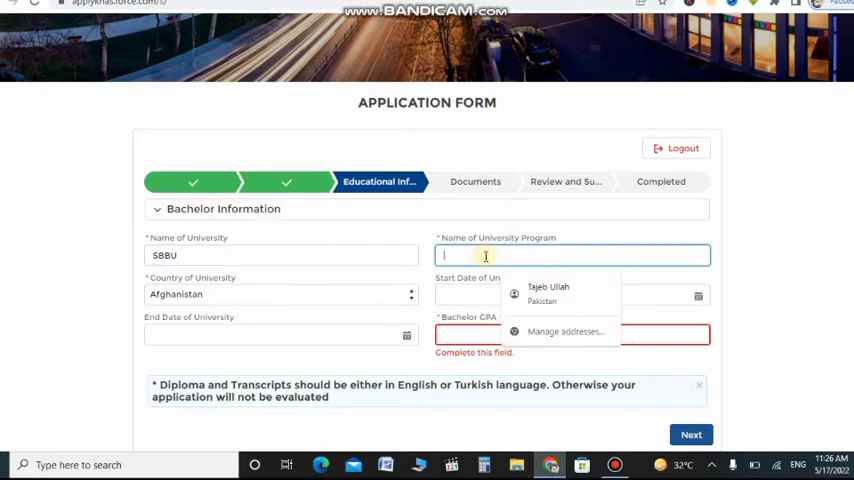
left_click(260, 255)
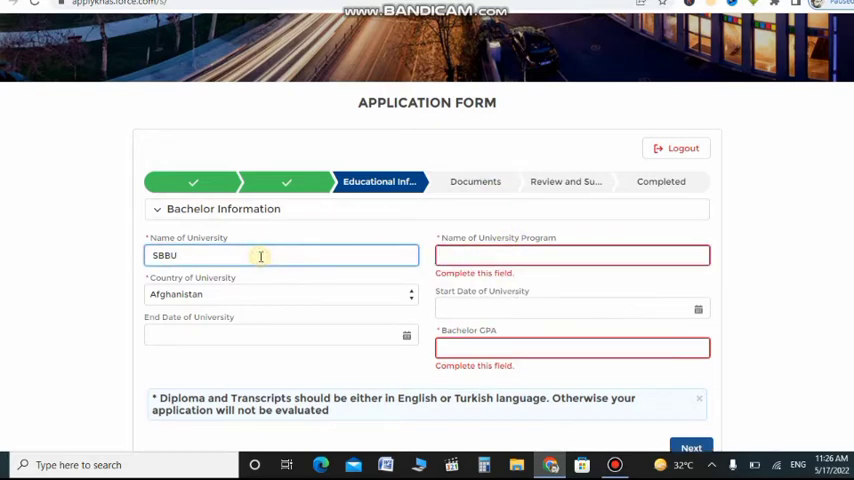
left_click(572, 255)
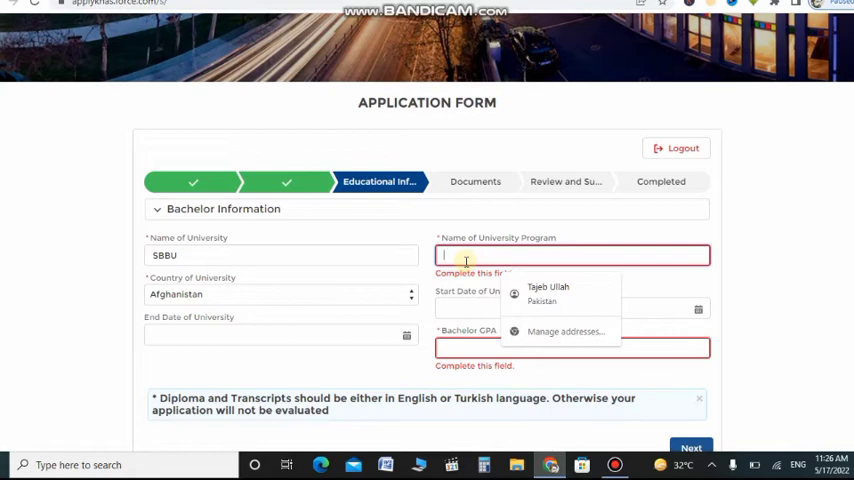
type("BBA")
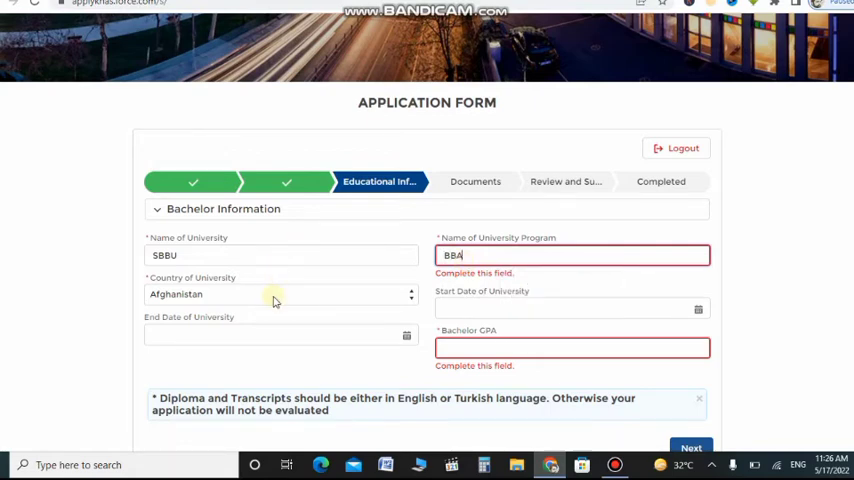
Set country Pakistan, dates 9 Oct 2017 to 3 Dec 2021, and GPA 3.6.
left_click(280, 294)
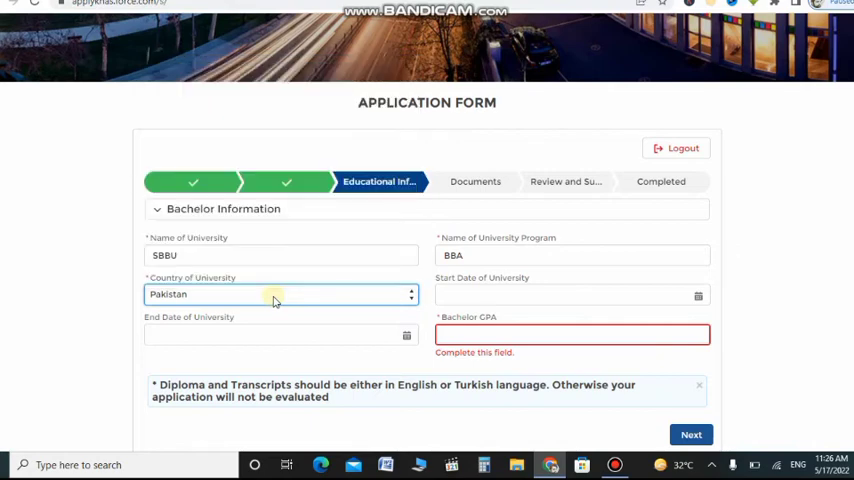
left_click(697, 295)
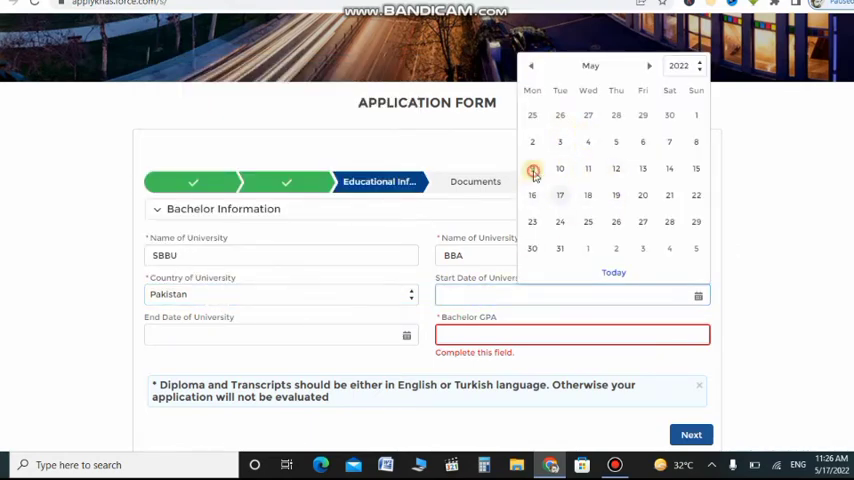
left_click(532, 168)
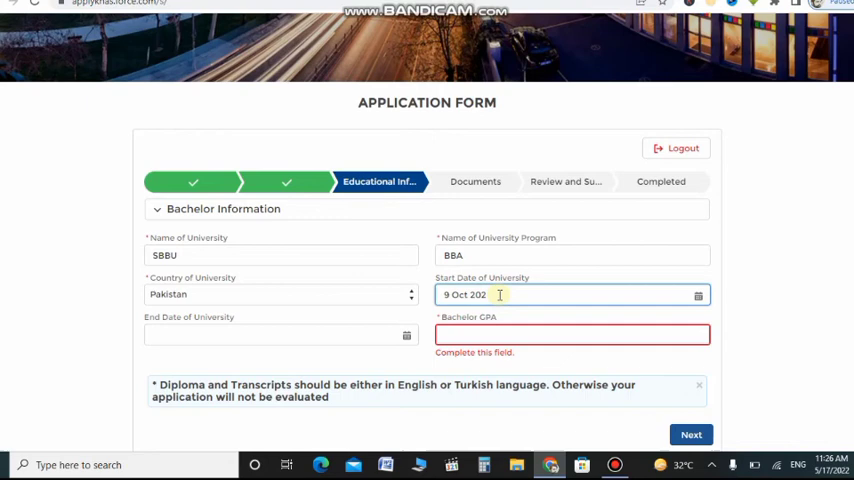
type("17")
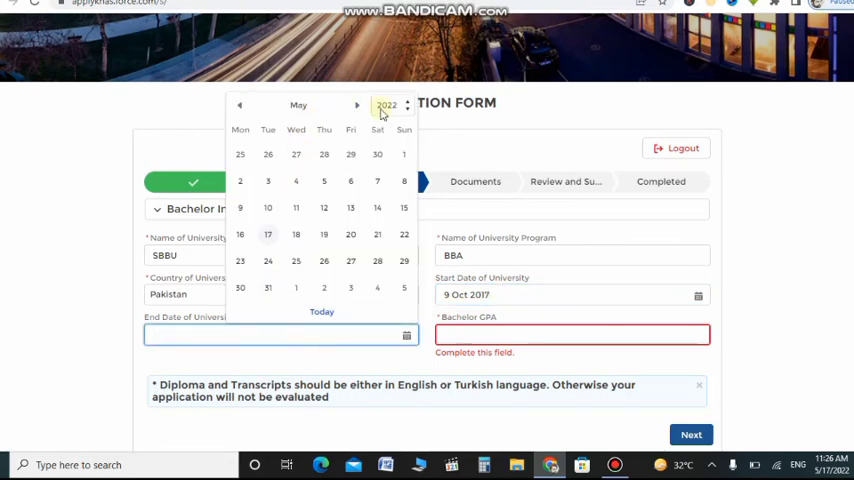
left_click(386, 105)
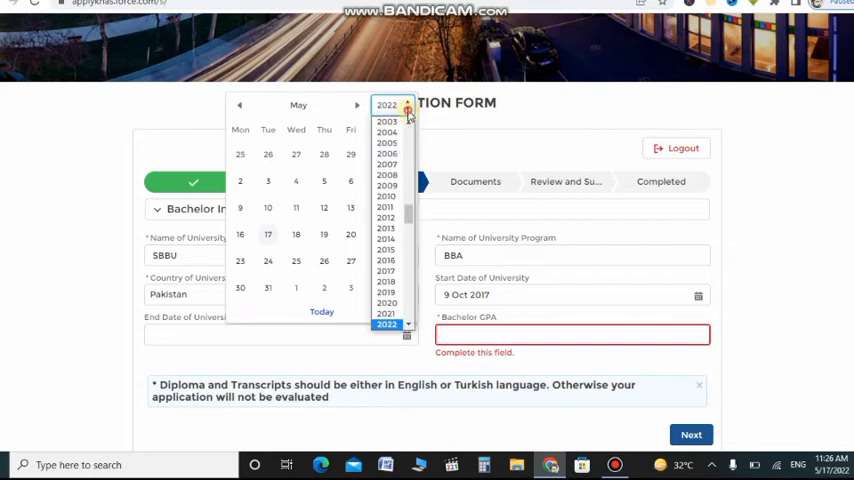
left_click(385, 313)
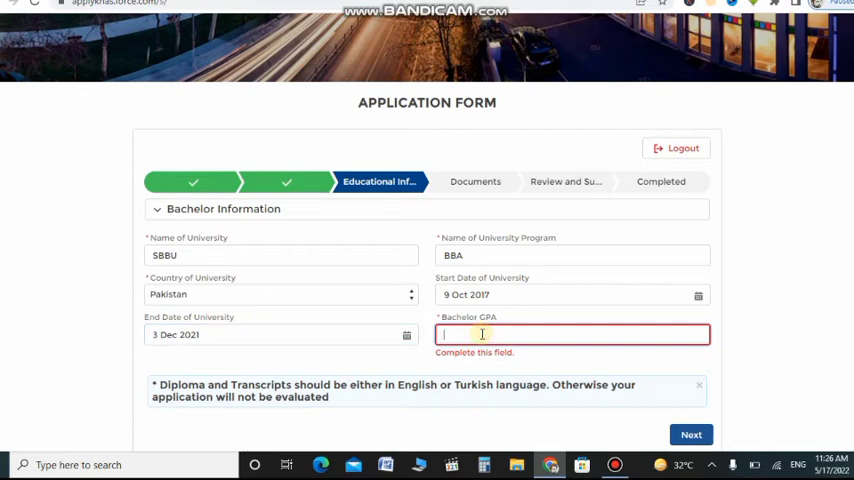
type("3.60")
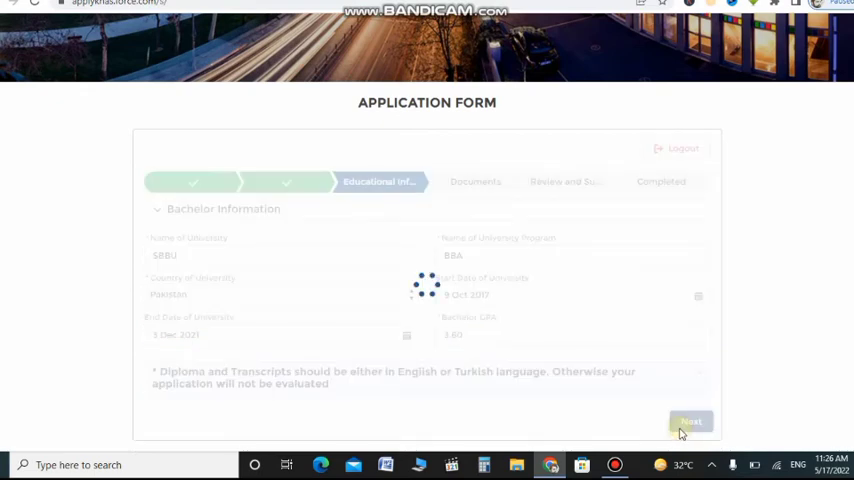
Save education details, move to Documents, and choose CV (*) as the document type.
left_click(690, 421)
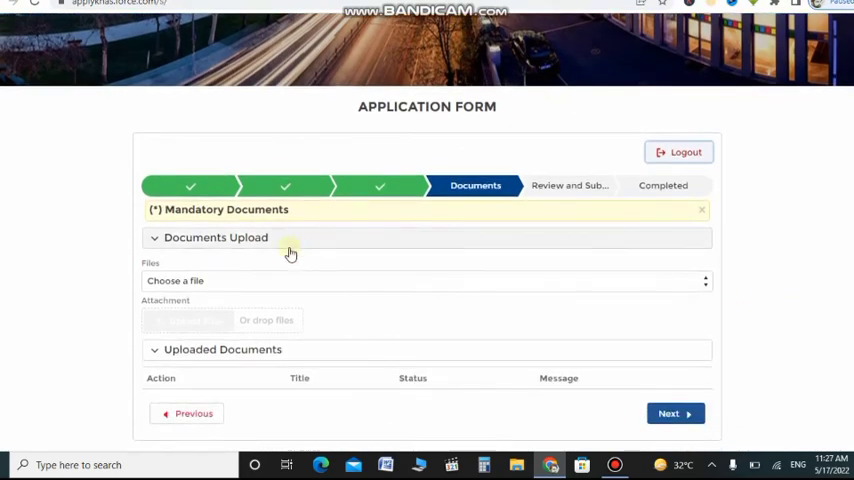
mouse_move(215, 289)
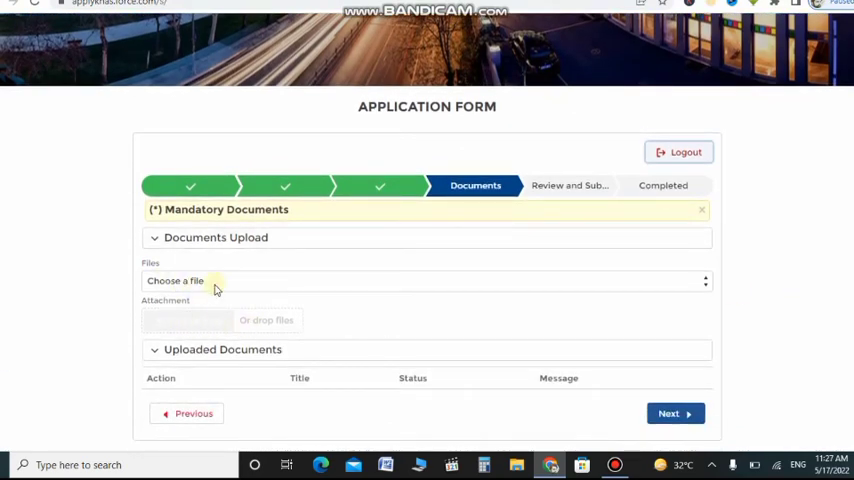
left_click(427, 280)
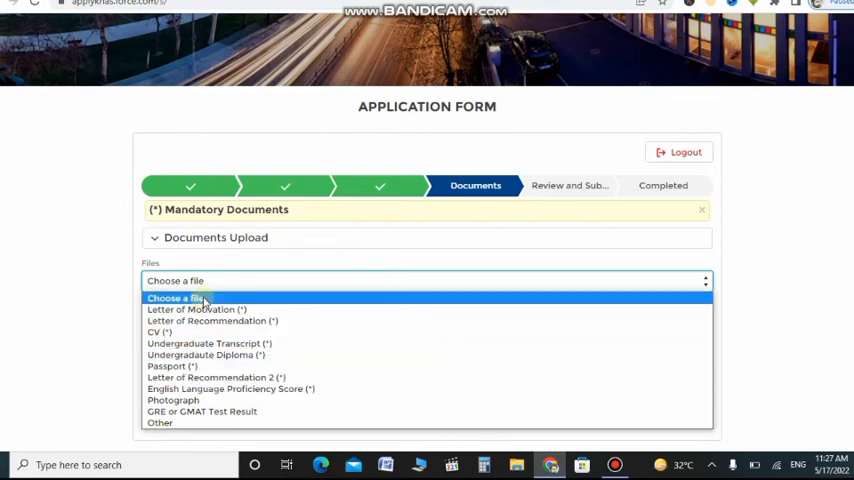
left_click(155, 332)
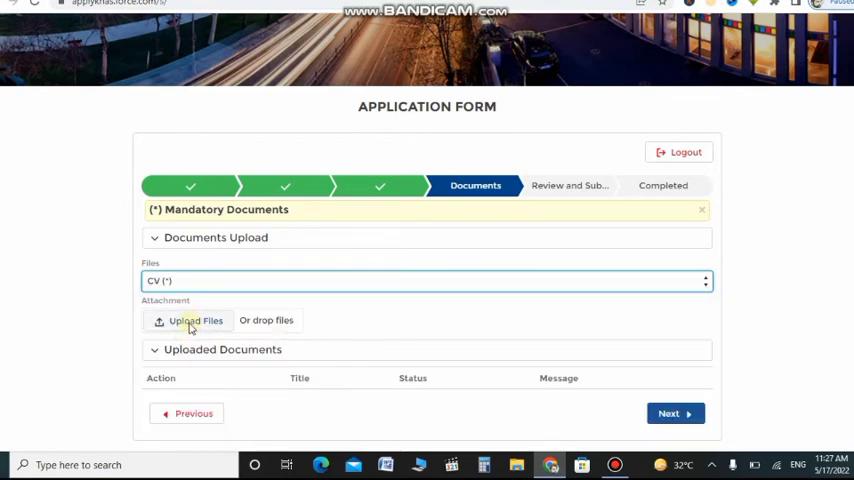
Browse the Downloads folder in the file picker for the CV file.
left_click(195, 320)
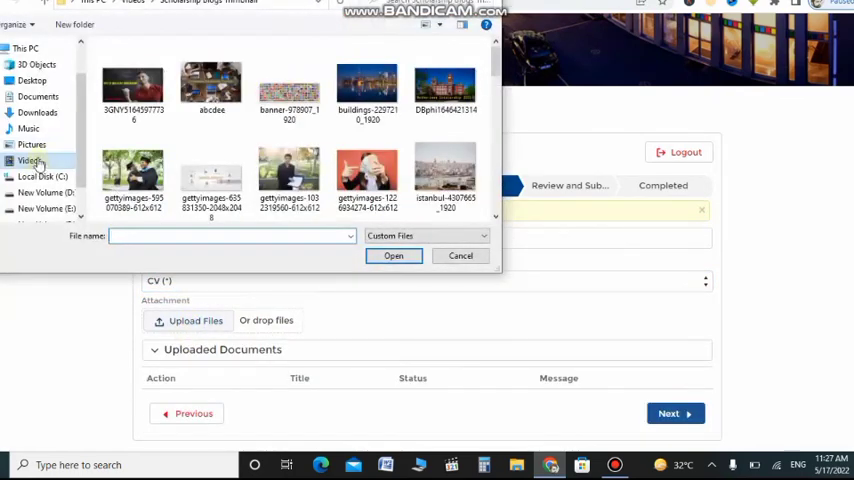
left_click(37, 112)
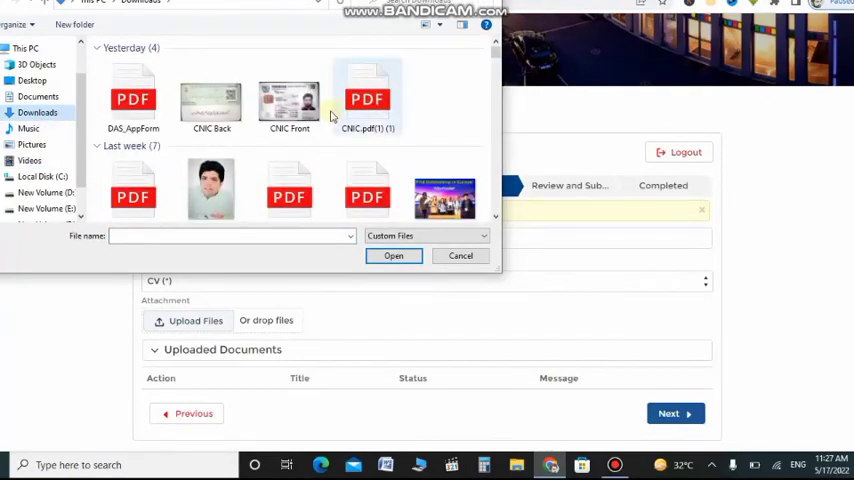
scroll("down", 3)
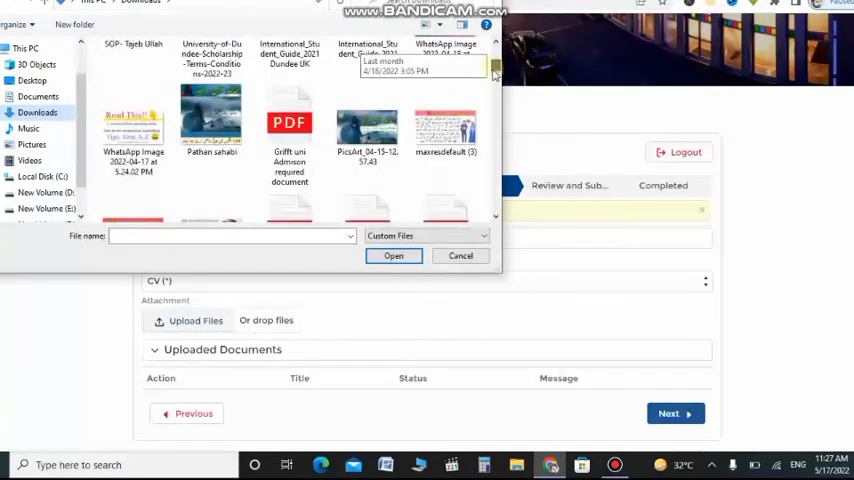
scroll("down", 3)
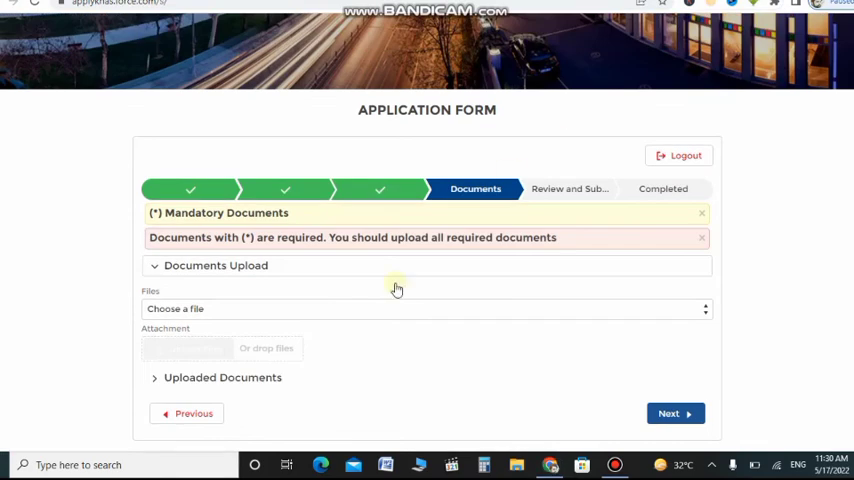
Check the document type list, then collapse Documents Upload to see the uploaded CV.
left_click(427, 308)
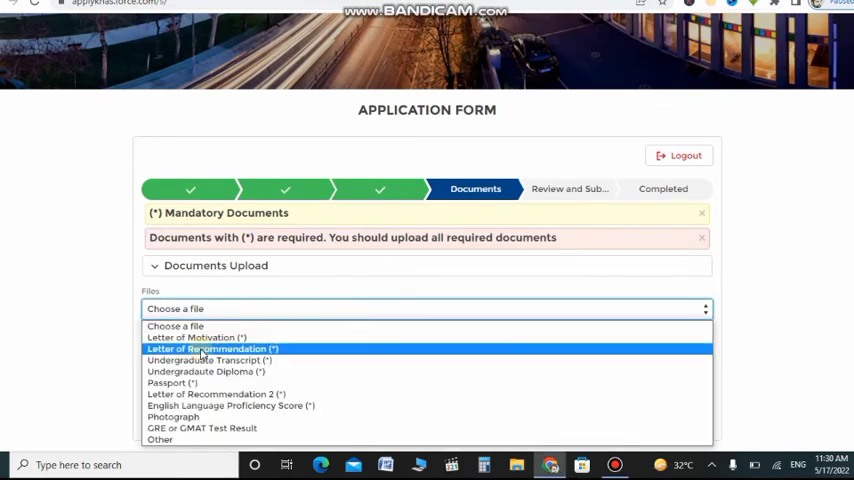
mouse_move(210, 360)
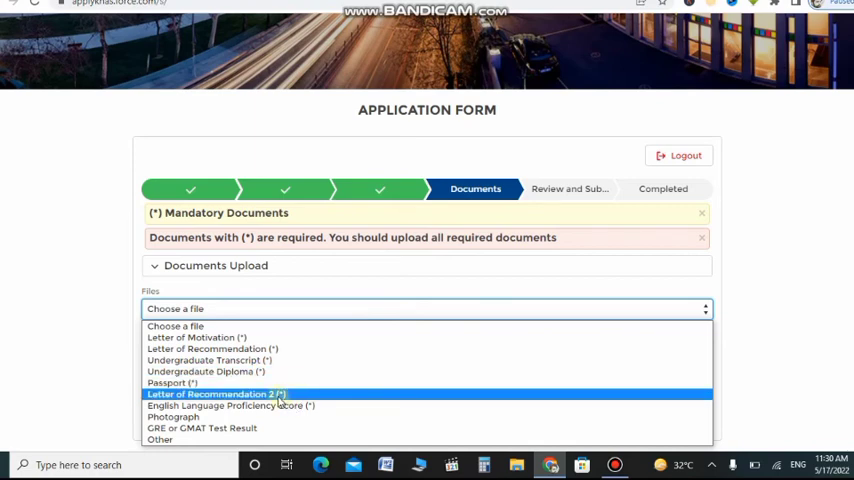
mouse_move(309, 405)
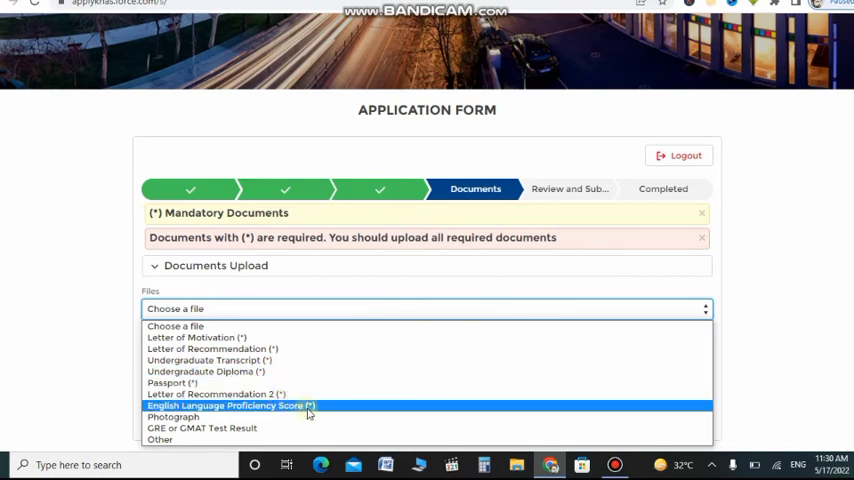
mouse_move(200, 428)
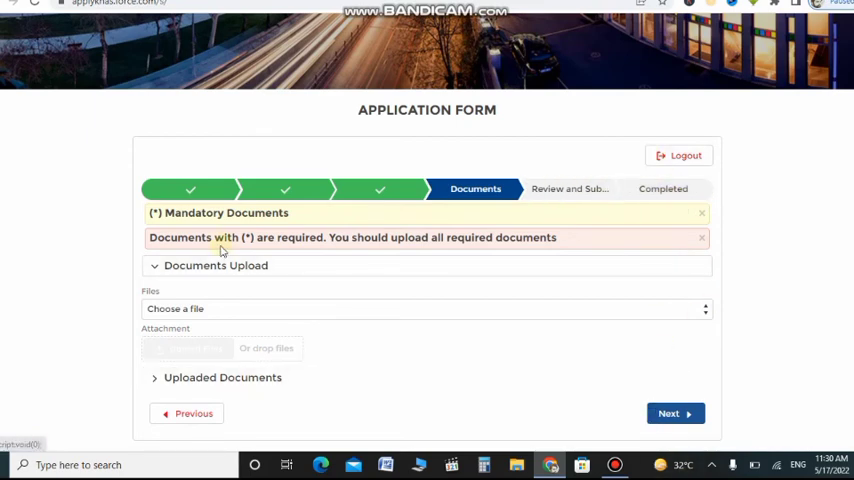
left_click(222, 377)
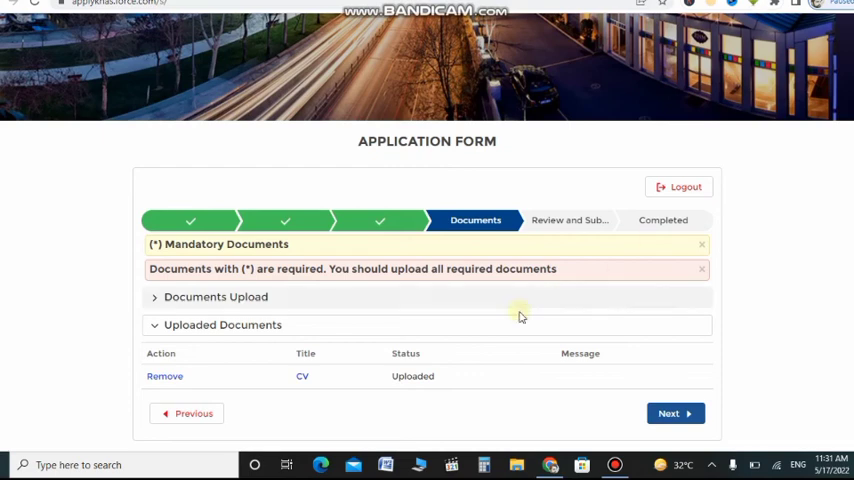
mouse_move(570, 220)
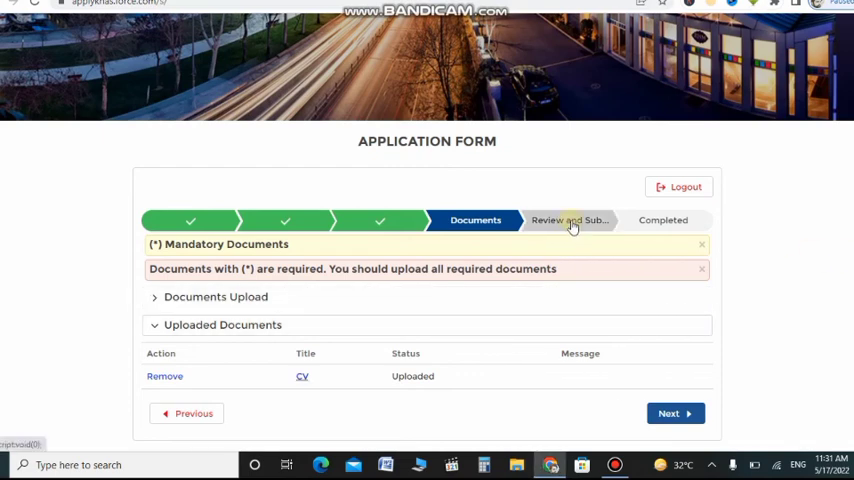
mouse_move(505, 235)
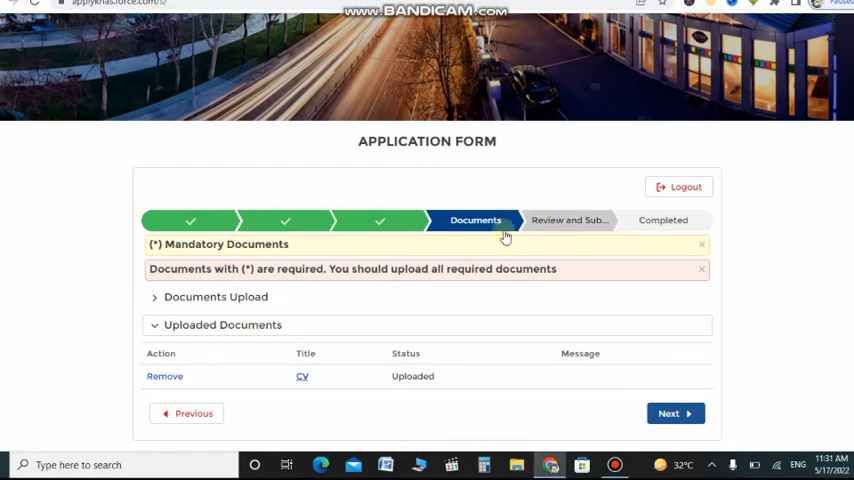